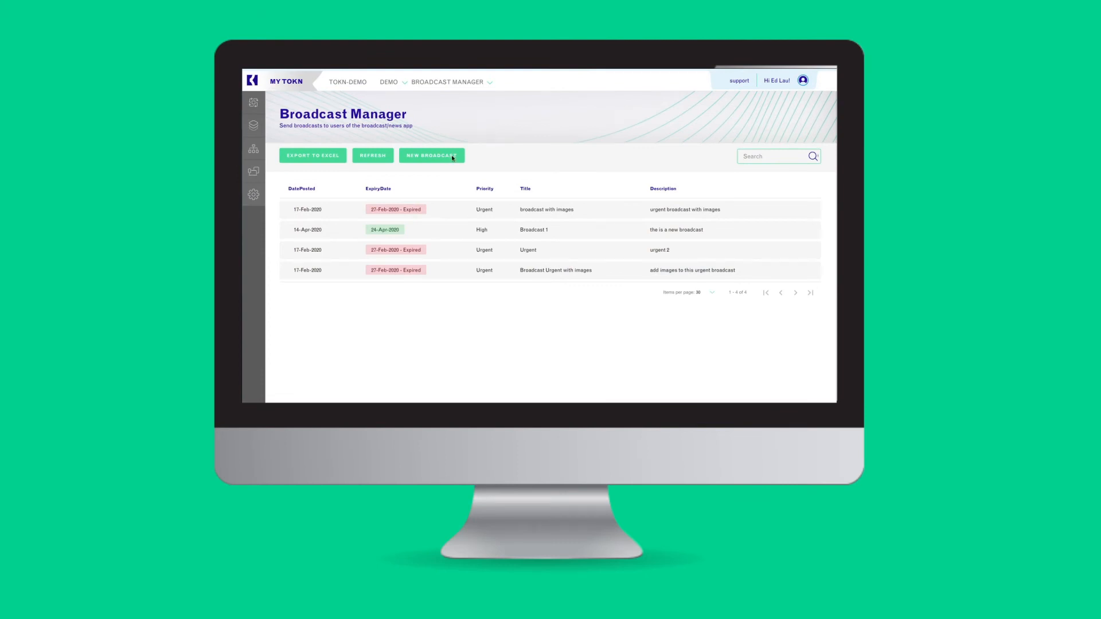
# Create a broadcast titled 'new broadcast' with Medium priority and submit it
pyautogui.click(432, 156)
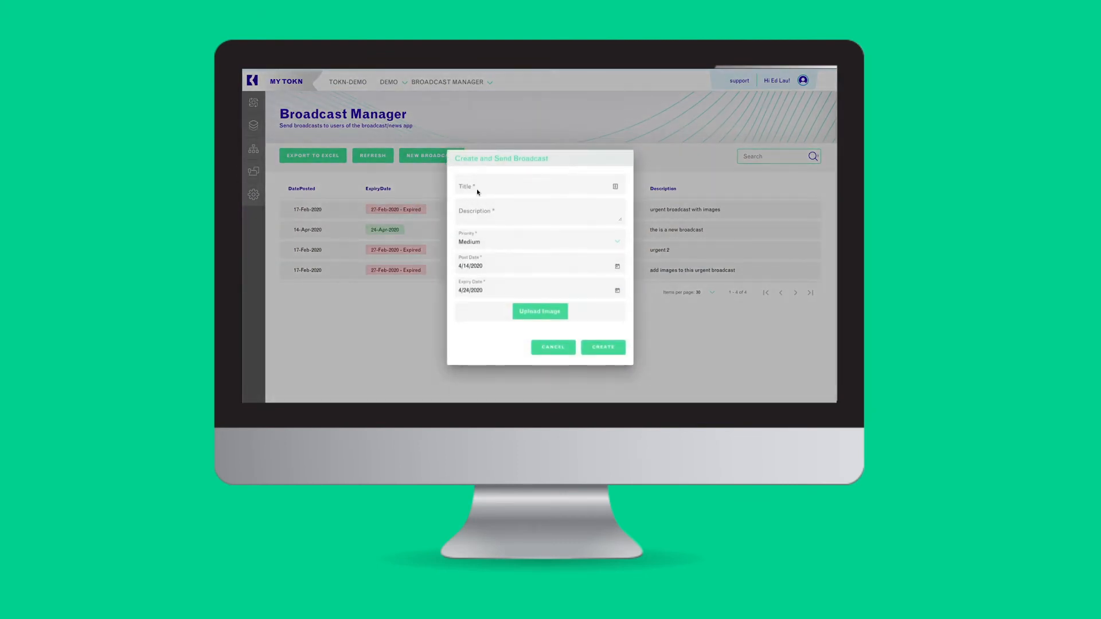
pyautogui.click(539, 187)
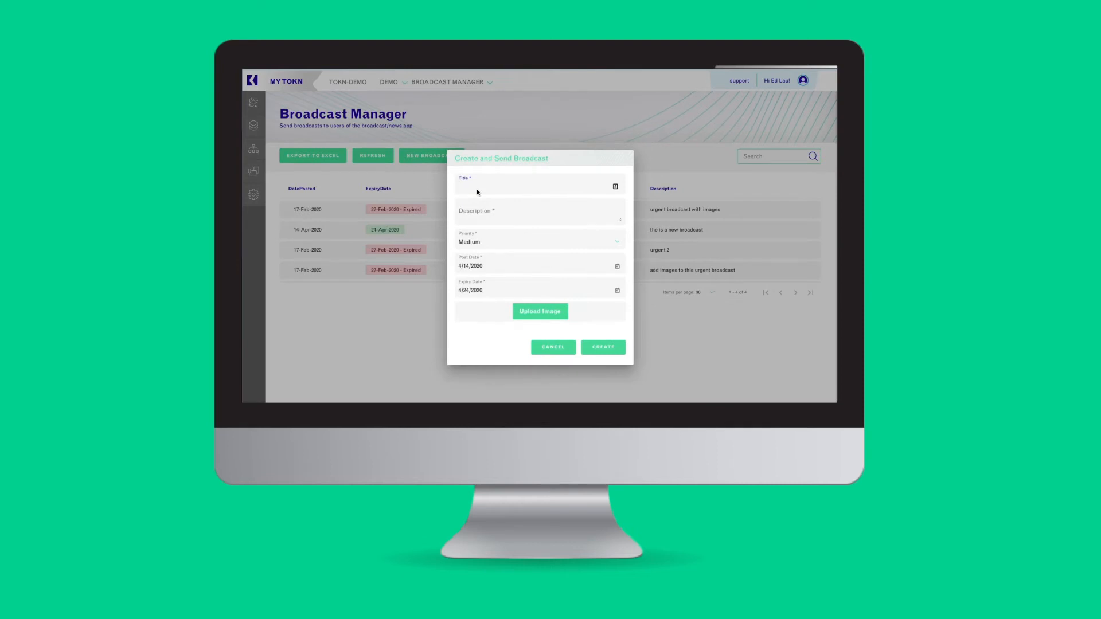
pyautogui.write('new broadcast')
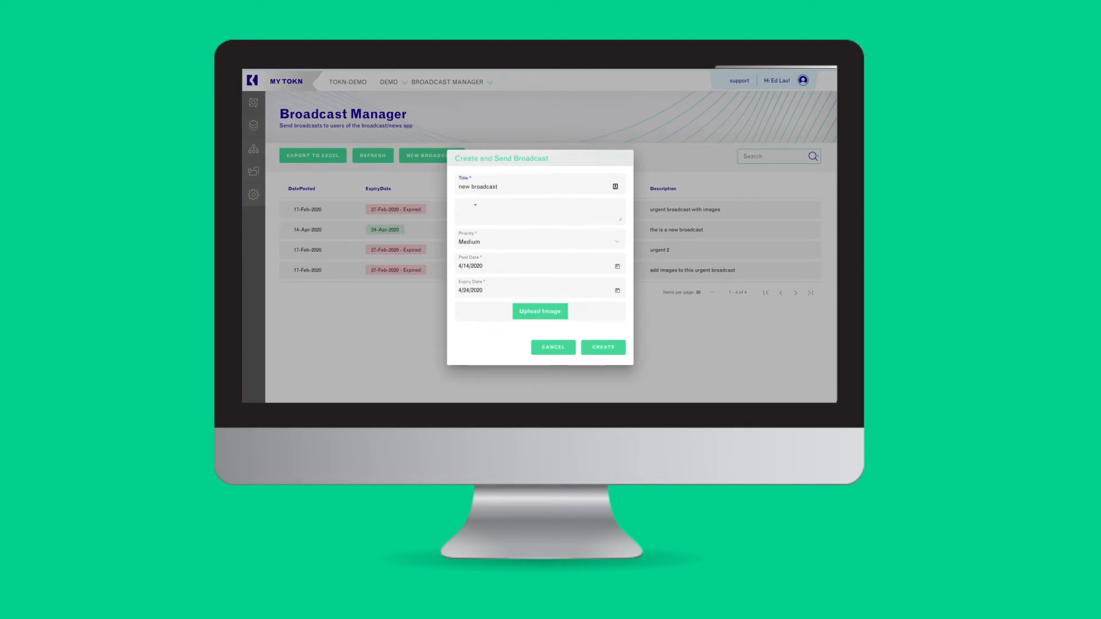
pyautogui.click(540, 242)
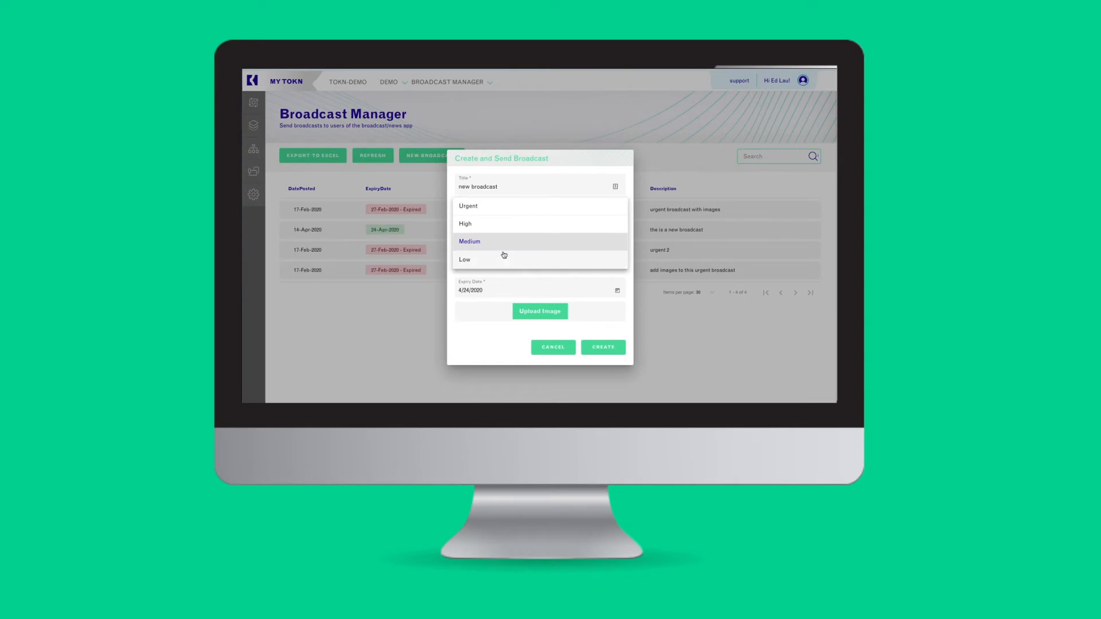
pyautogui.click(470, 242)
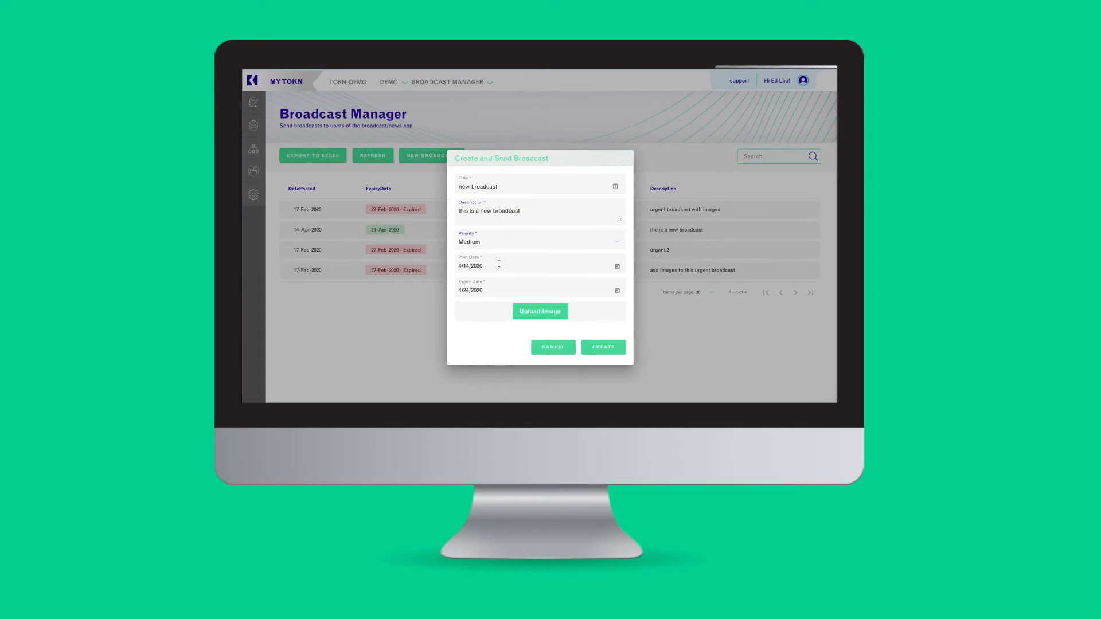
pyautogui.moveTo(507, 297)
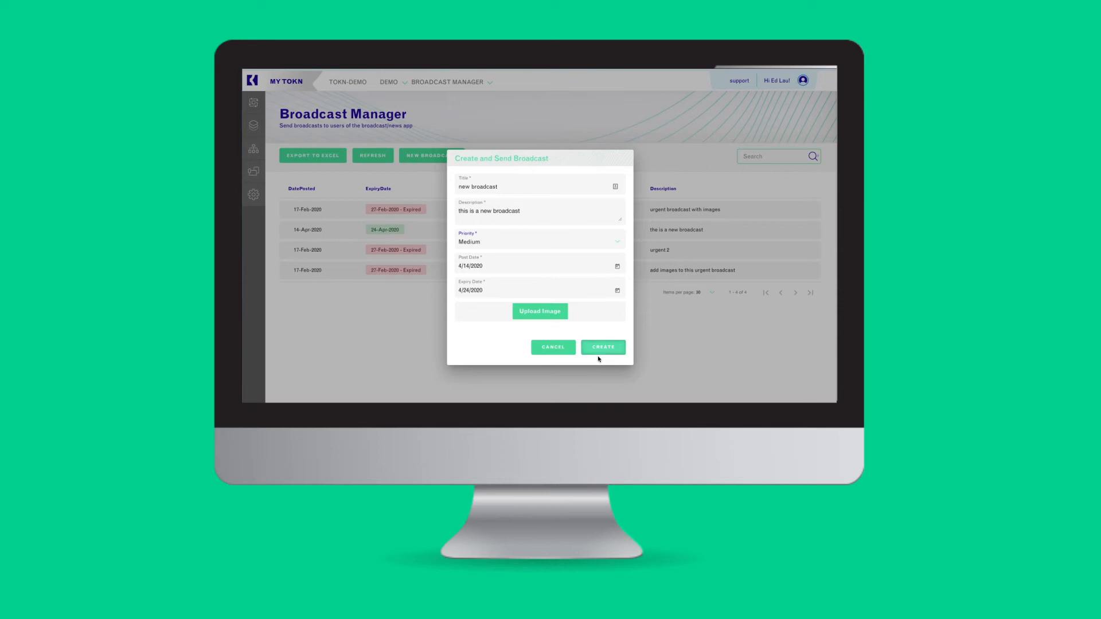
pyautogui.click(603, 347)
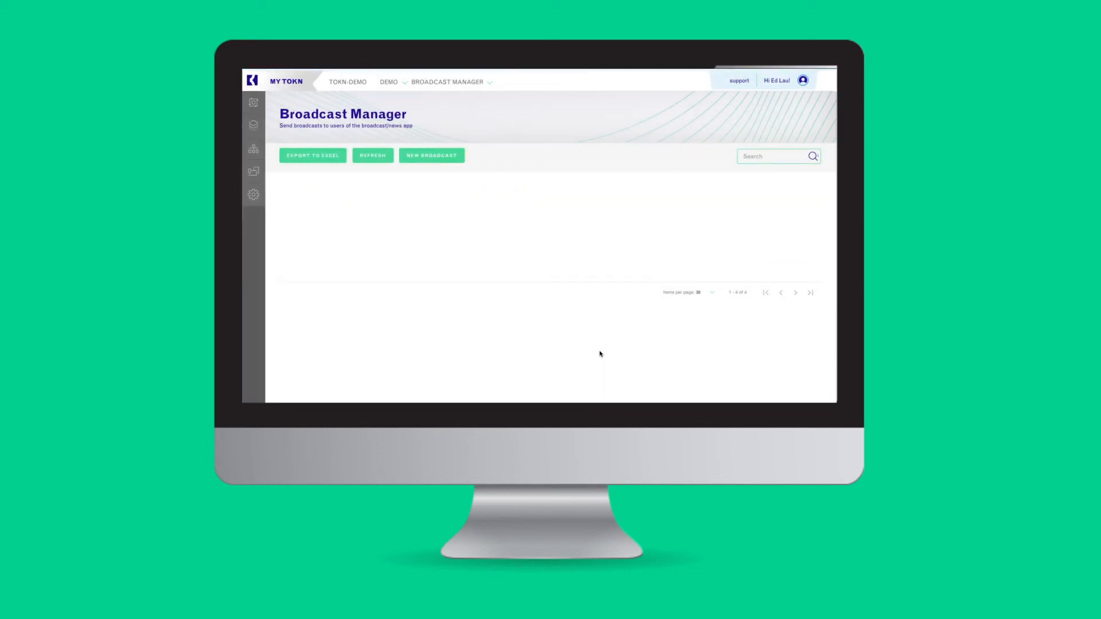